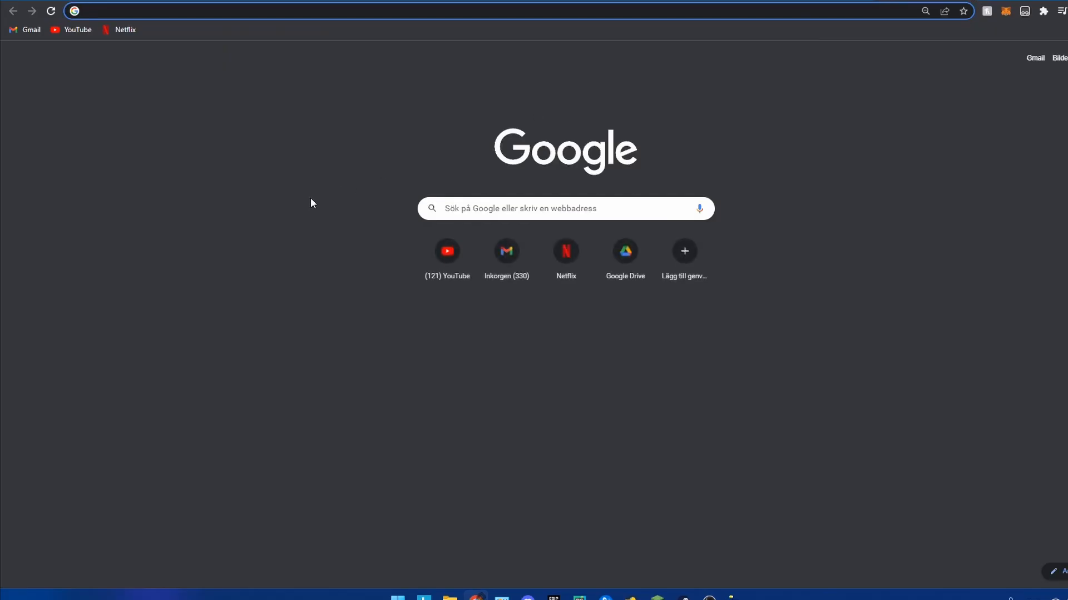
Bring up the WordPress editor for the demo page in Chrome.
type("Text to be copied")
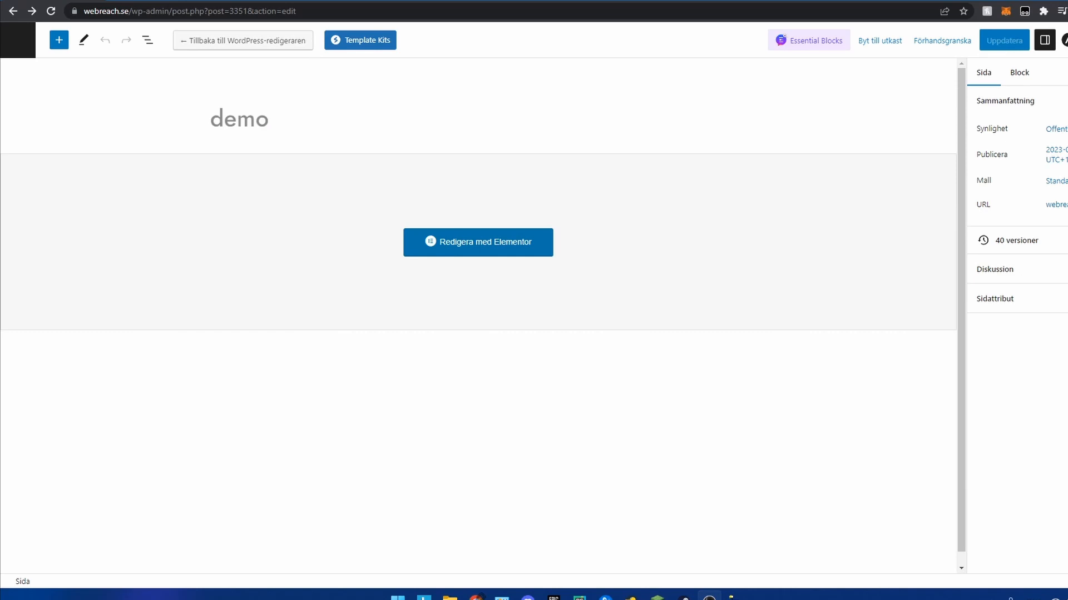
mouse_move(690, 228)
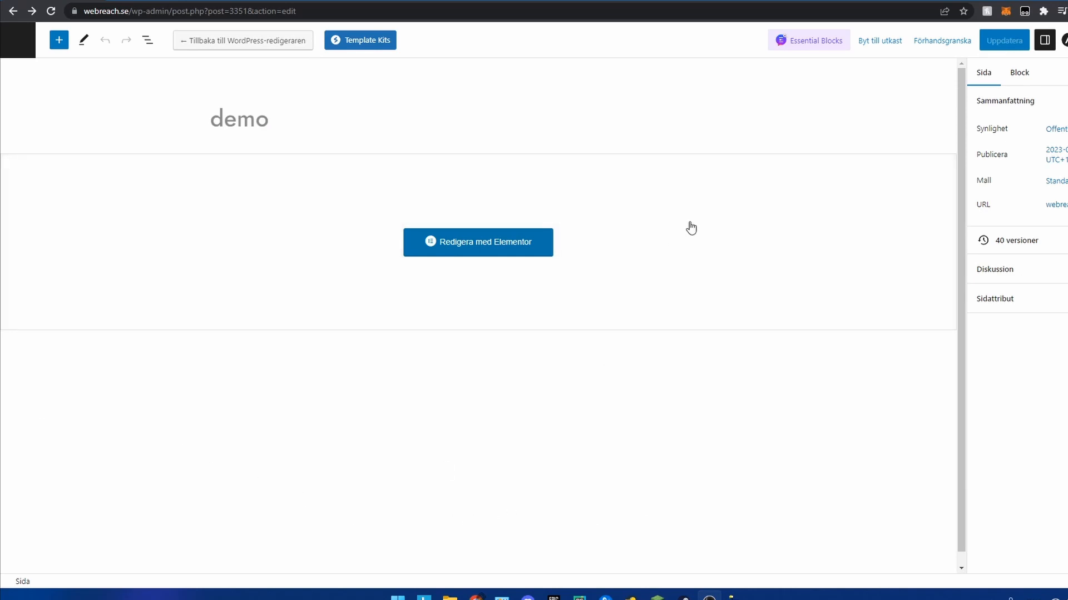
Launch Elementor for the demo page via 'Redigera med Elementor'.
left_click(477, 242)
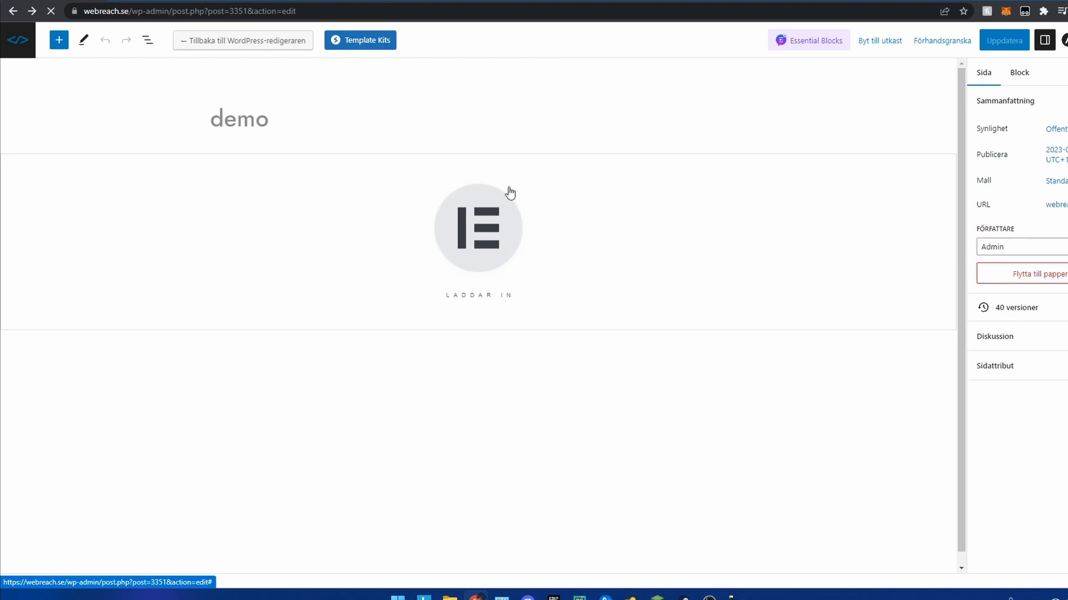
mouse_move(552, 211)
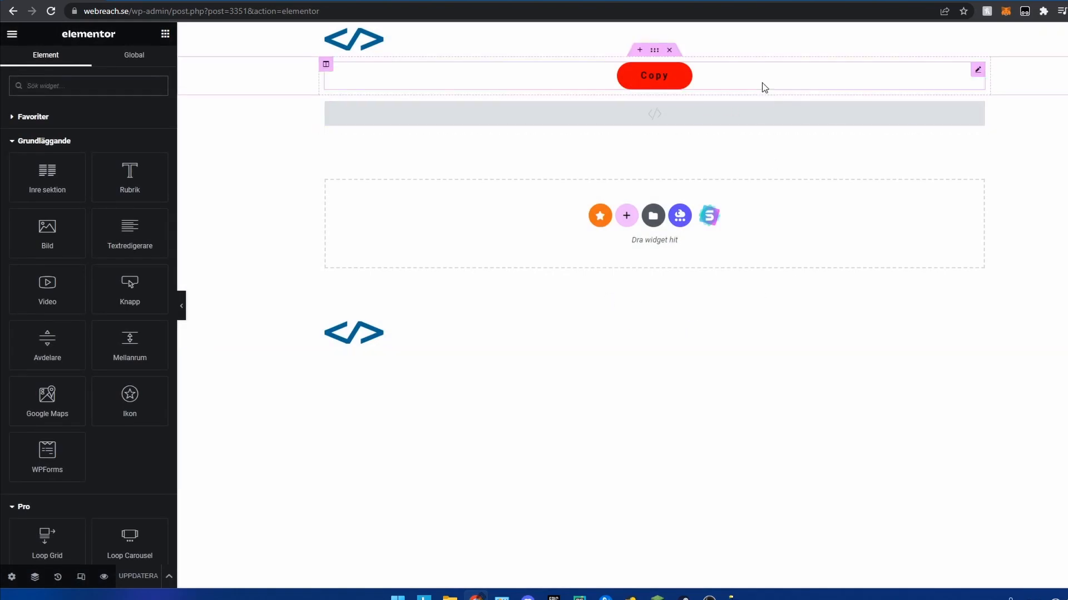
Select the Copy button and set its Avancerat CSS-klasser value to copy-to-clipboard.
left_click(652, 75)
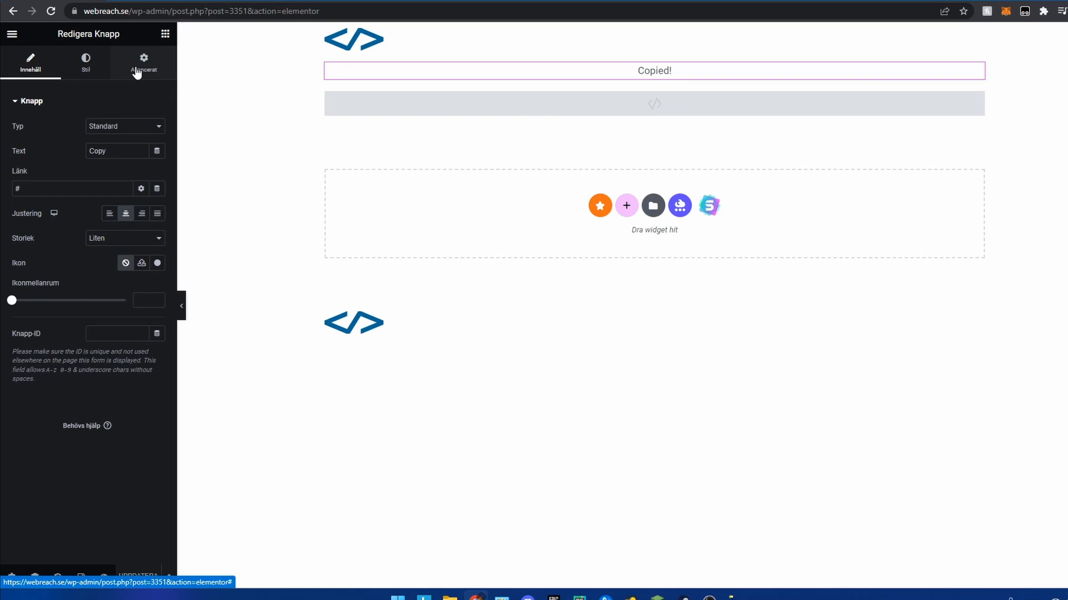
left_click(143, 62)
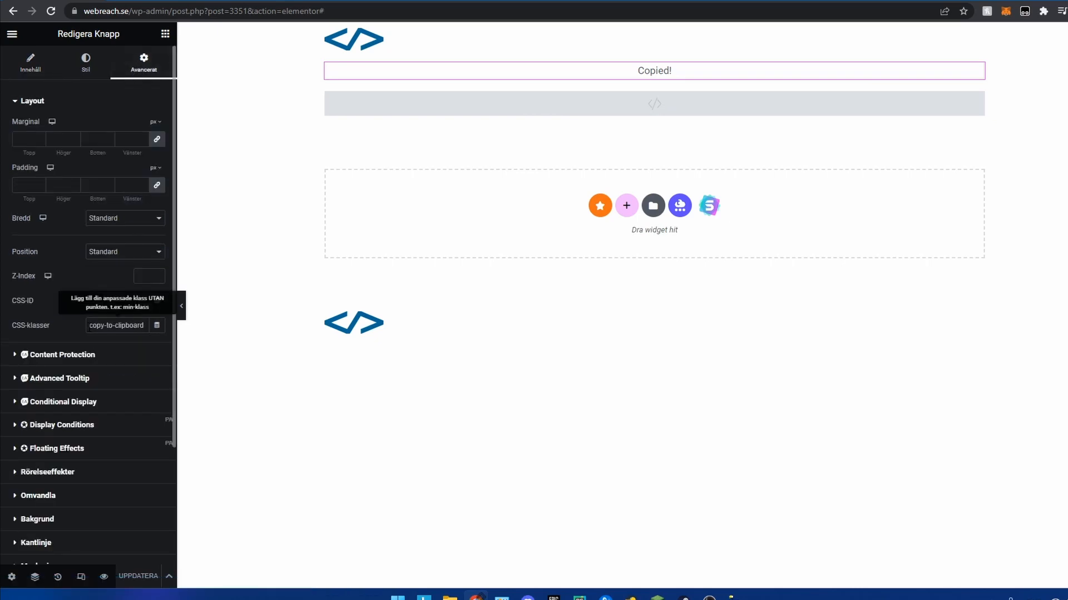
triple_click(116, 325)
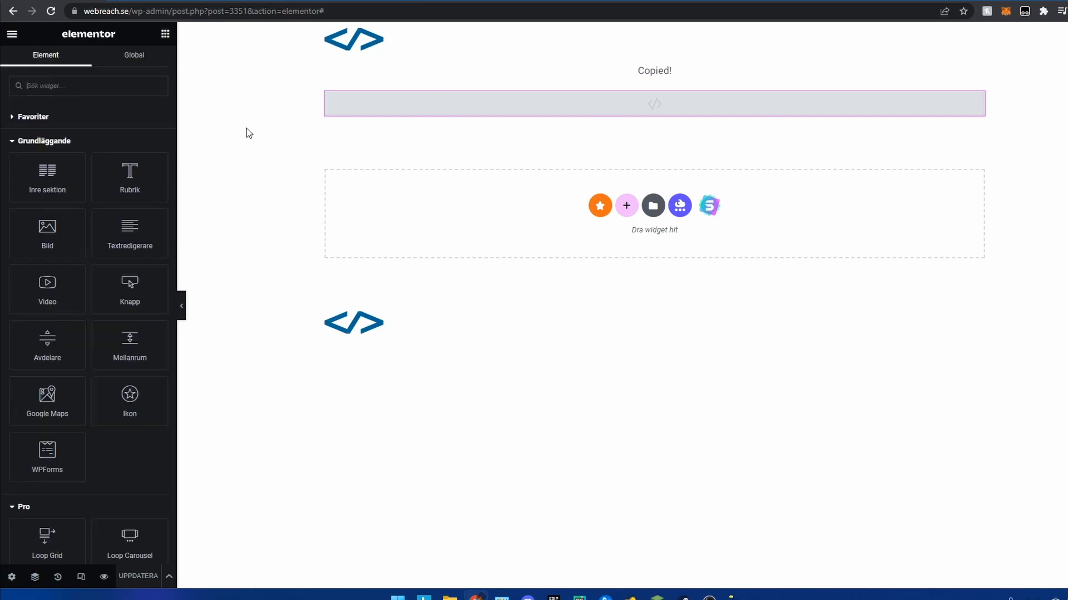
Search widgets for 'html' and bring up the HTML widget's code editor.
type("html")
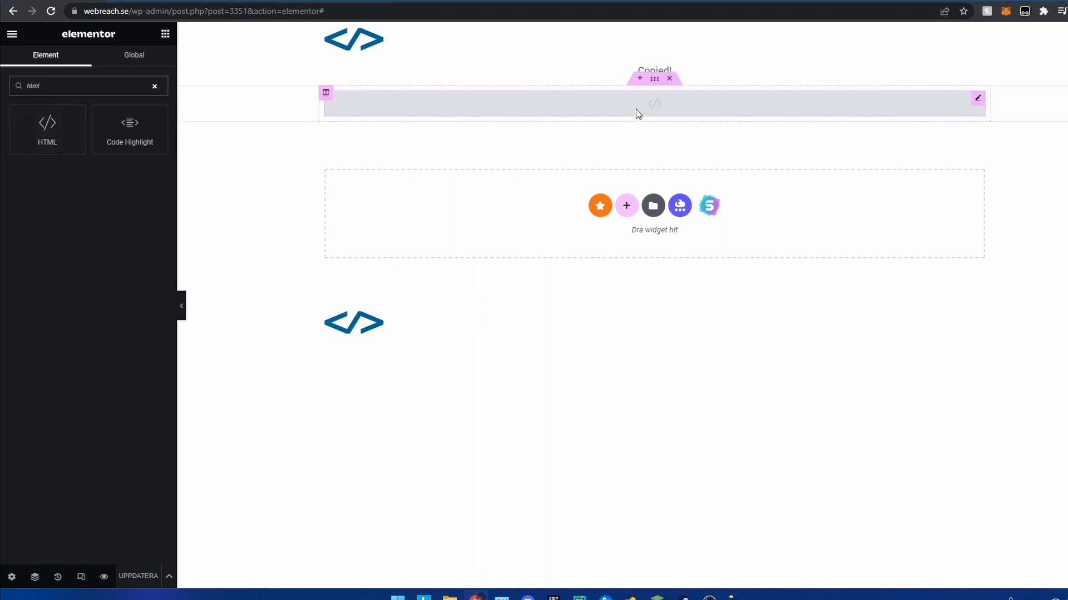
left_click(976, 98)
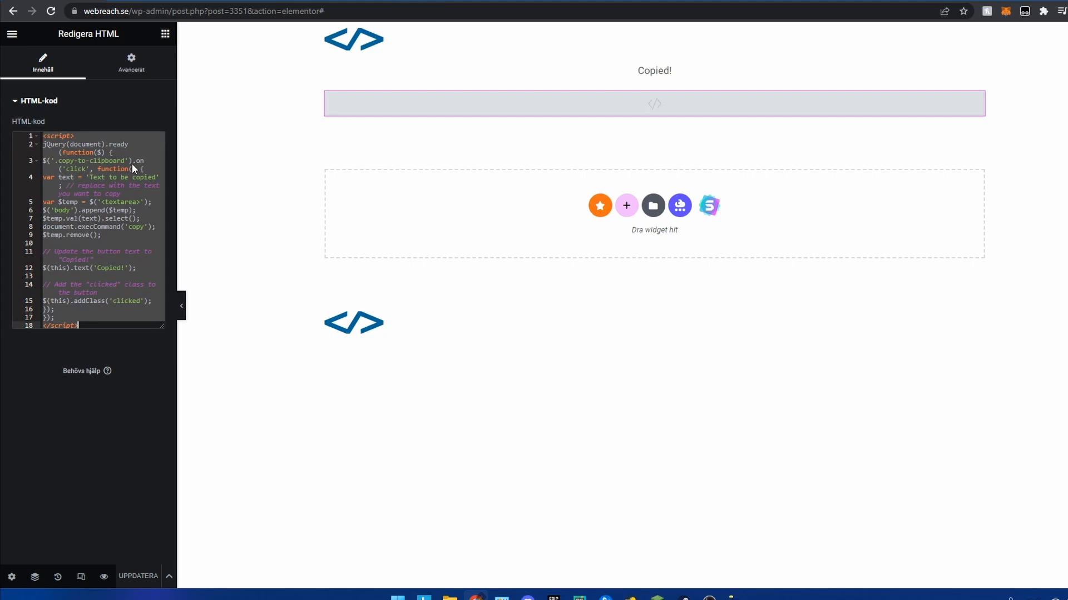
mouse_move(136, 194)
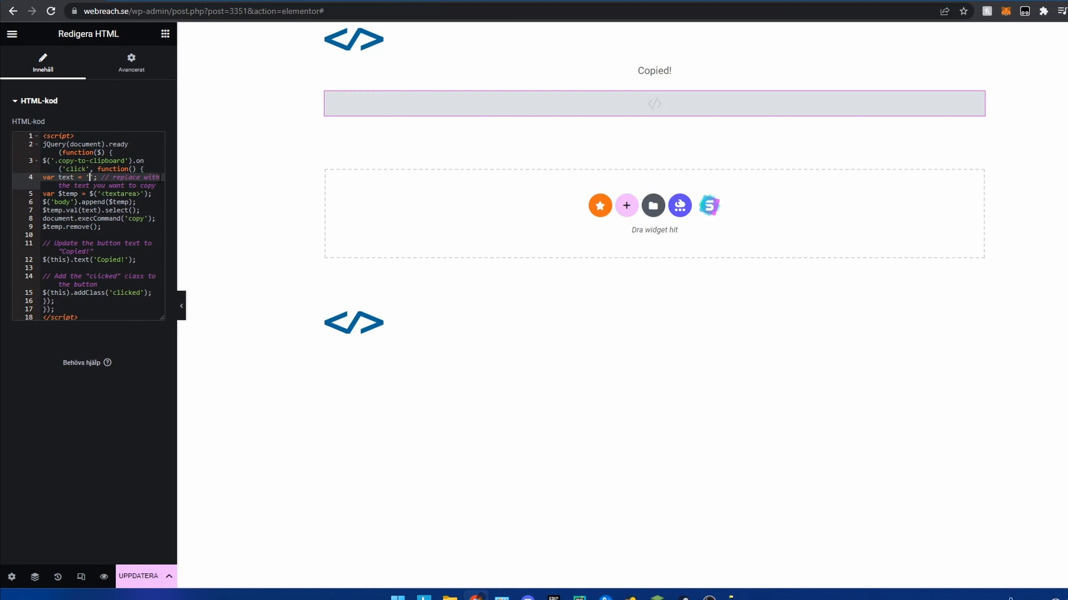
Replace 'Text to be copied' on line 4 with '20offproduct' in the HTML-kod script.
type("20off")
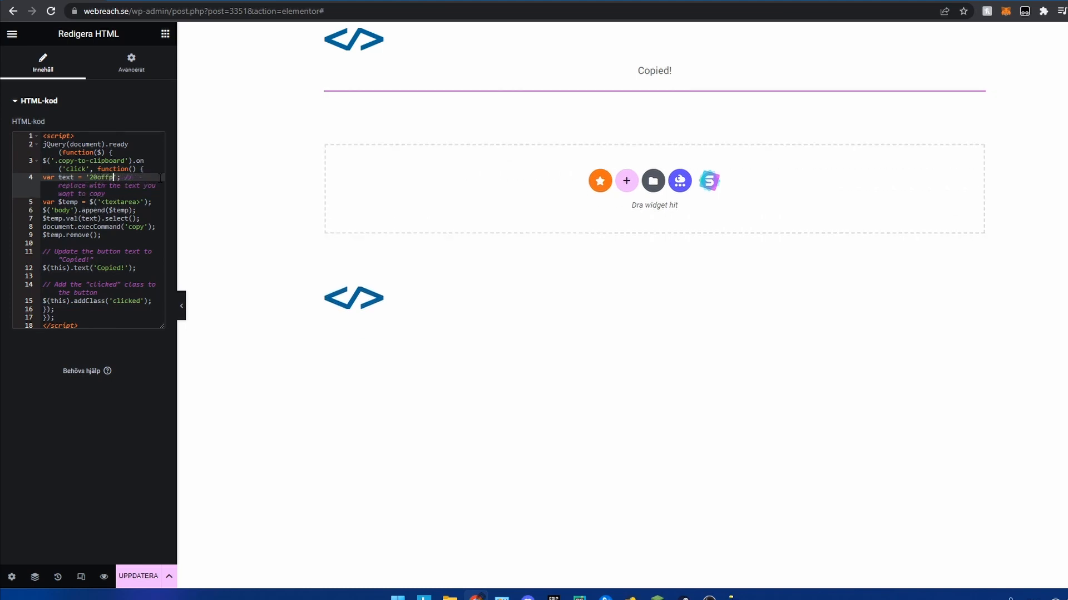
type("product")
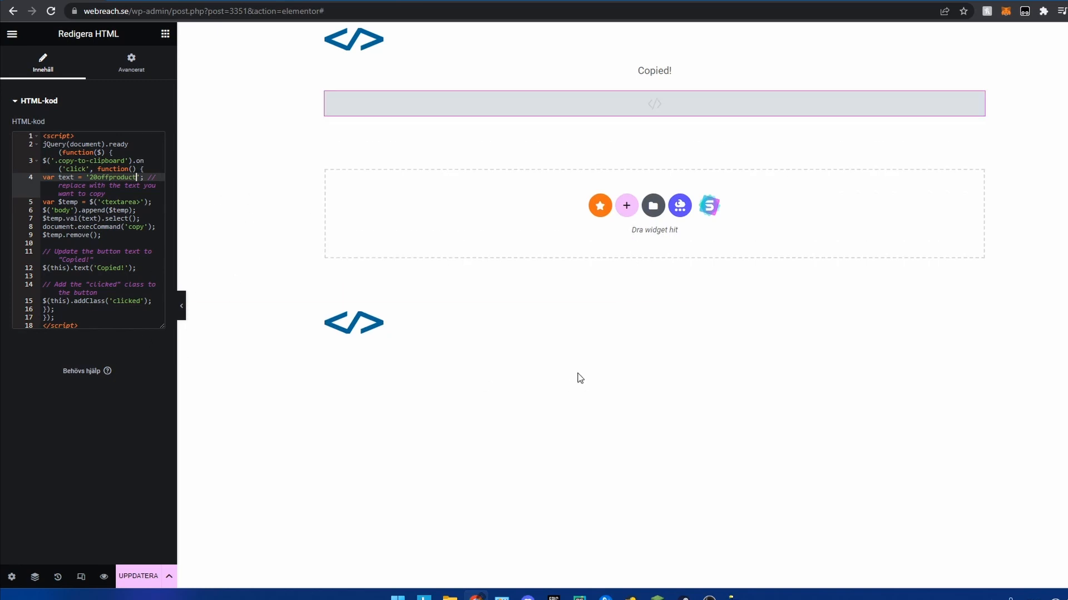
mouse_move(679, 350)
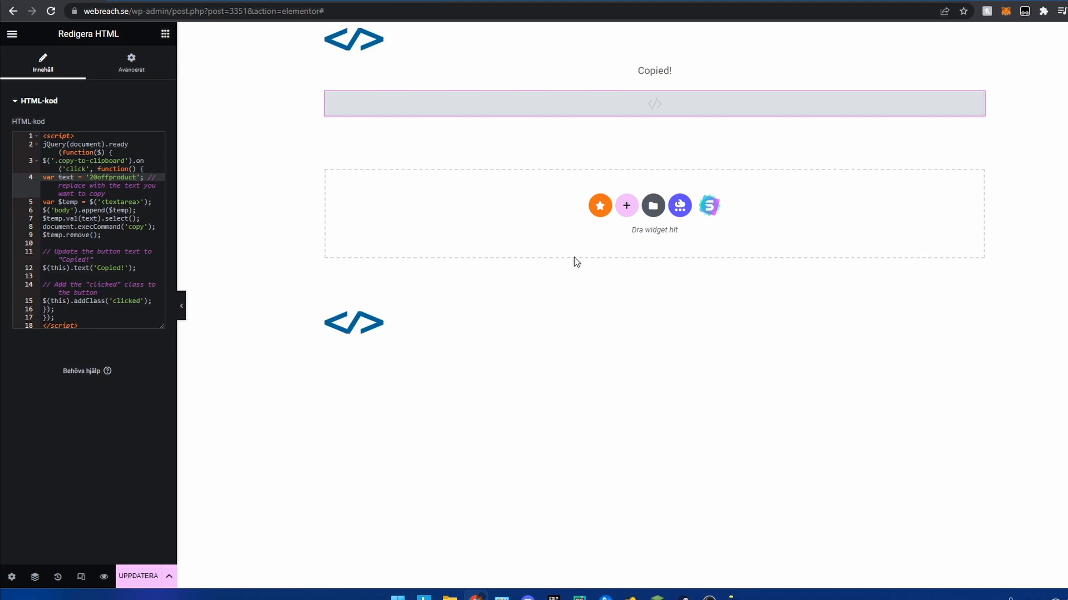
mouse_move(723, 221)
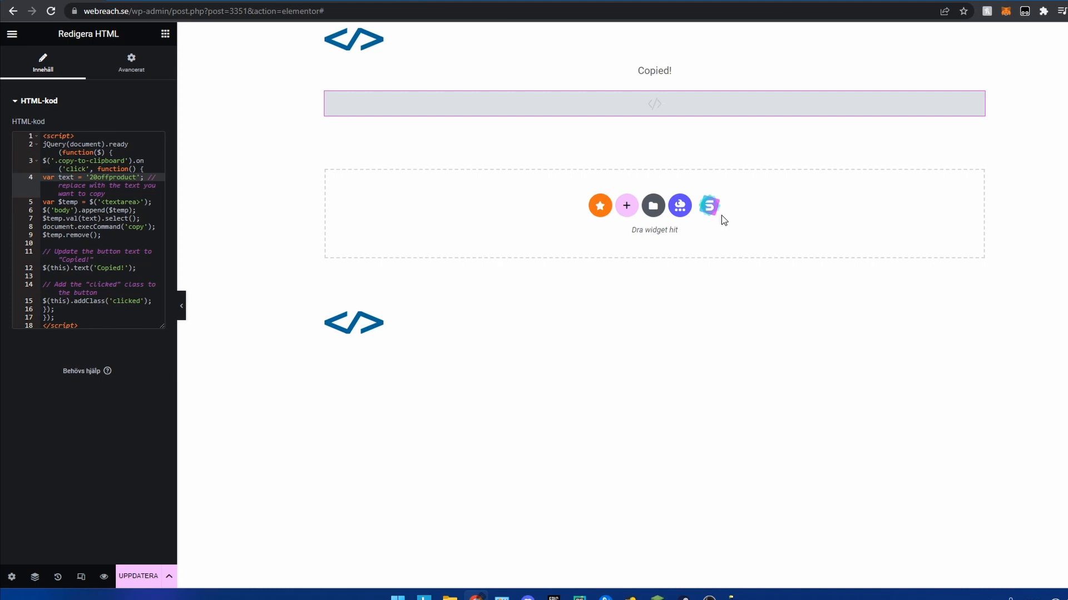
mouse_move(771, 191)
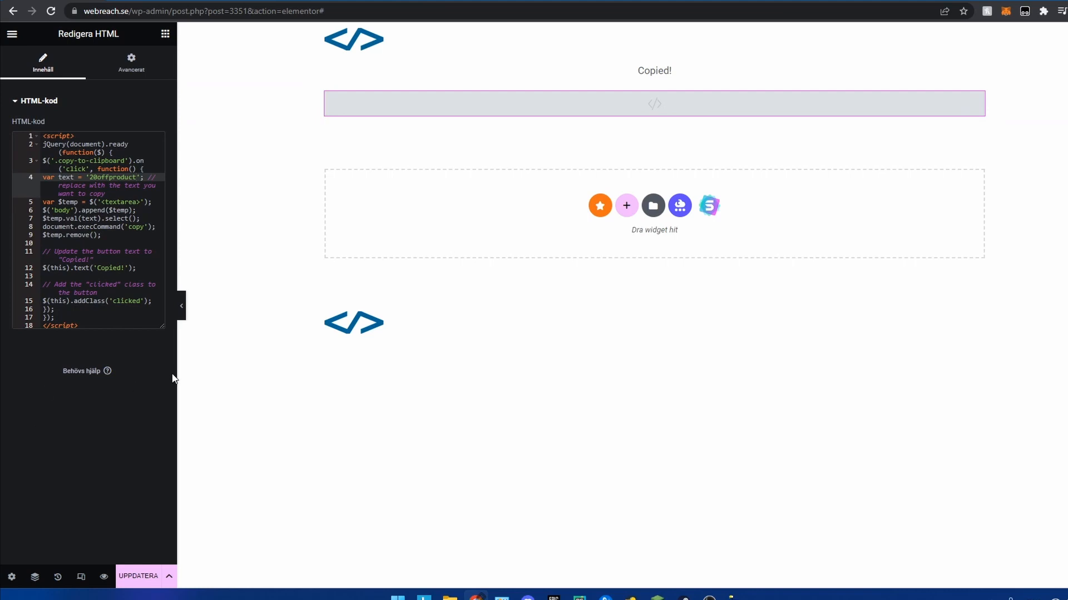
mouse_move(417, 273)
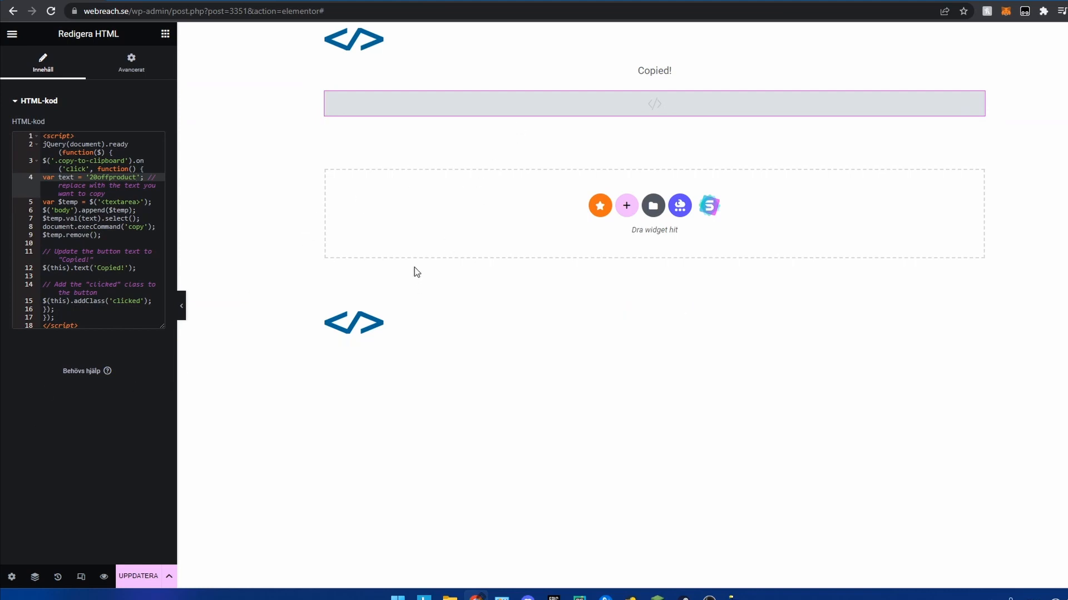